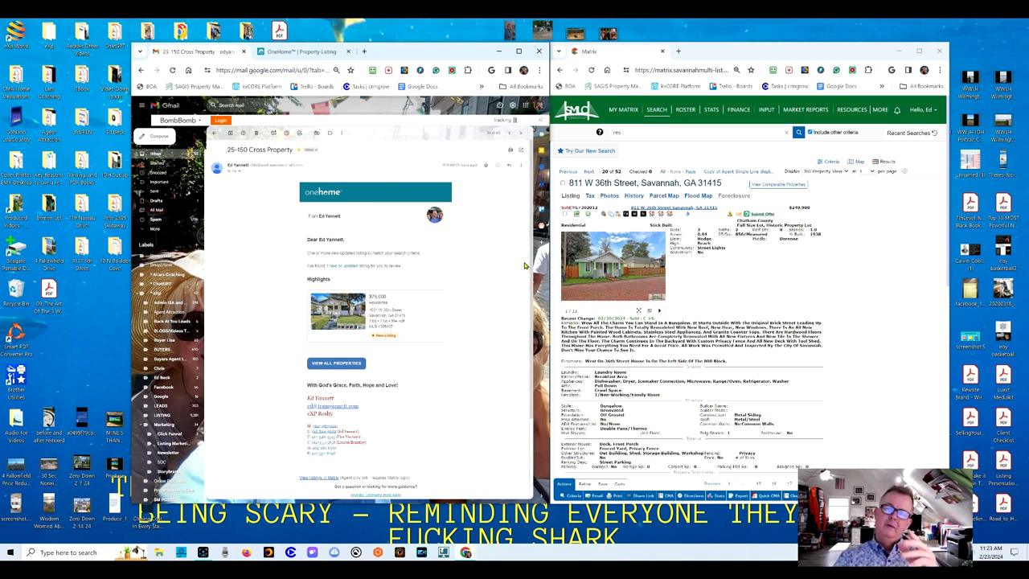
{"action": "mouse_move", "coordinate": [491, 279]}
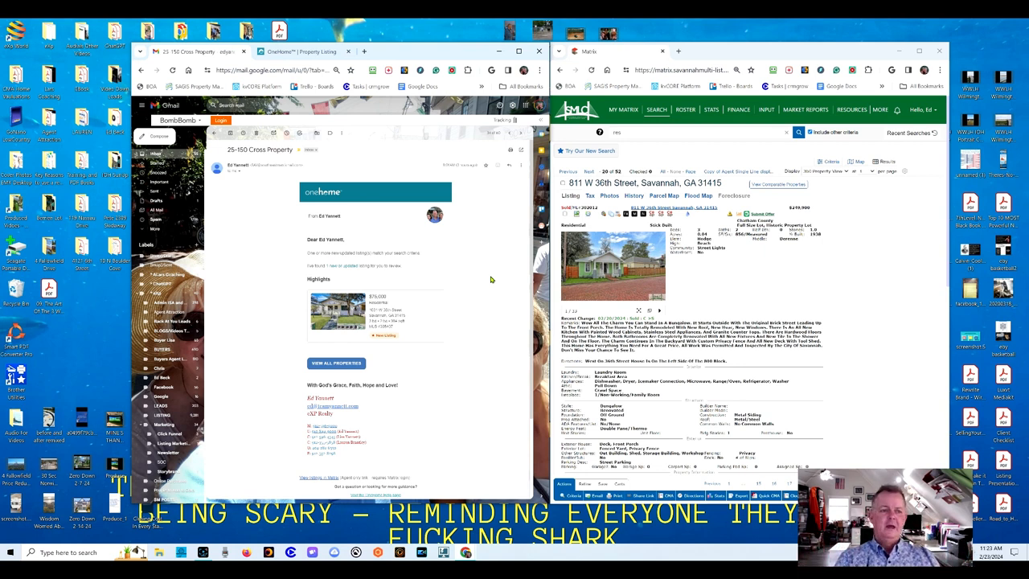
{"action": "mouse_move", "coordinate": [374, 279]}
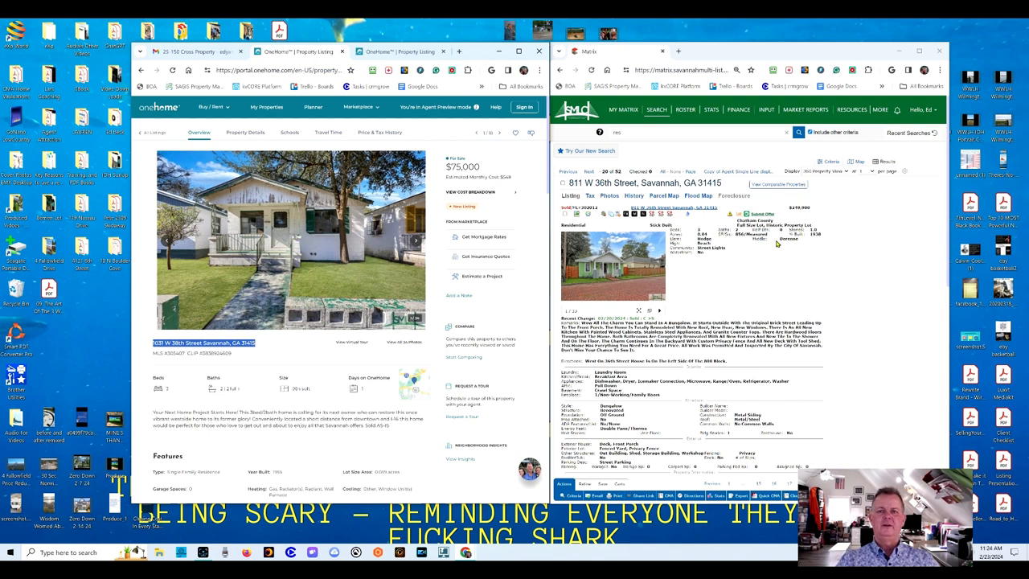
{"action": "mouse_move", "coordinate": [899, 140]}
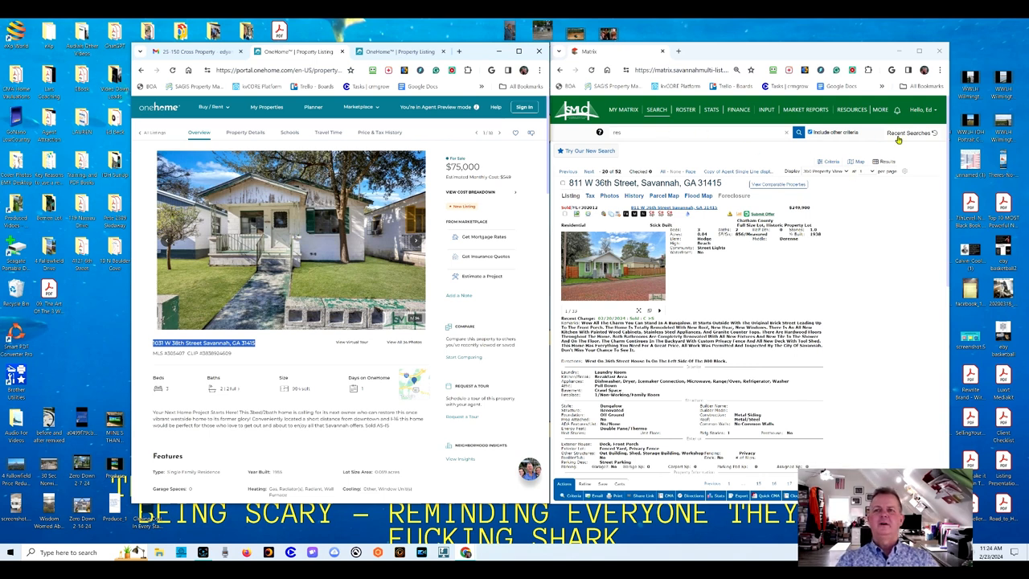
{"action": "mouse_move", "coordinate": [560, 71]}
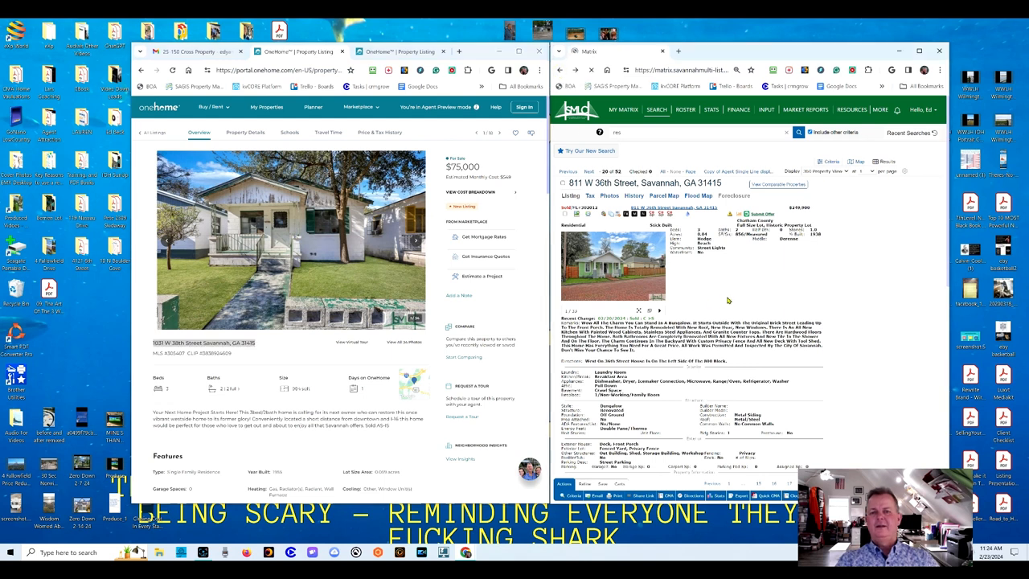
{"action": "left_click", "coordinate": [568, 171]}
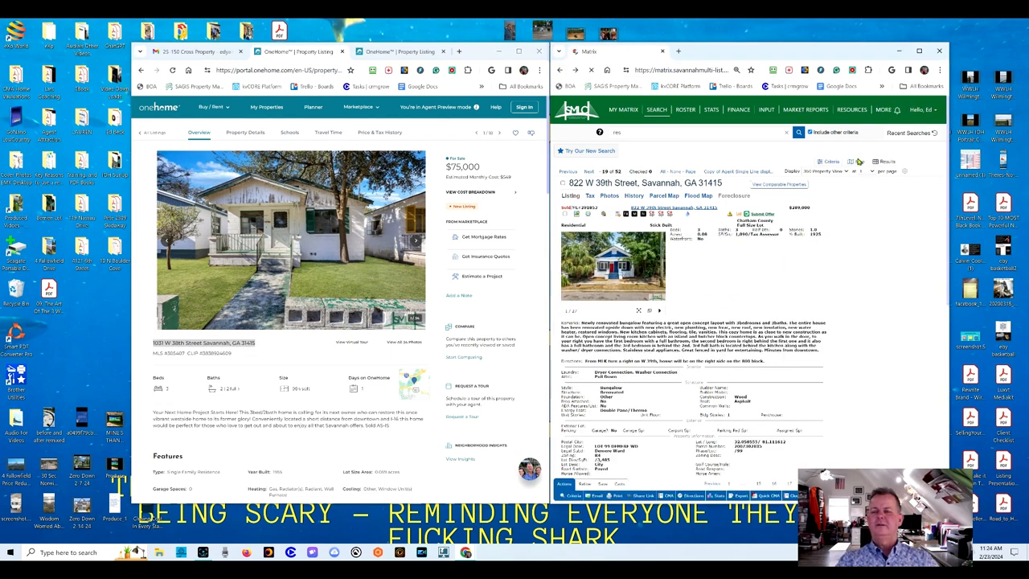
{"action": "left_click", "coordinate": [857, 161]}
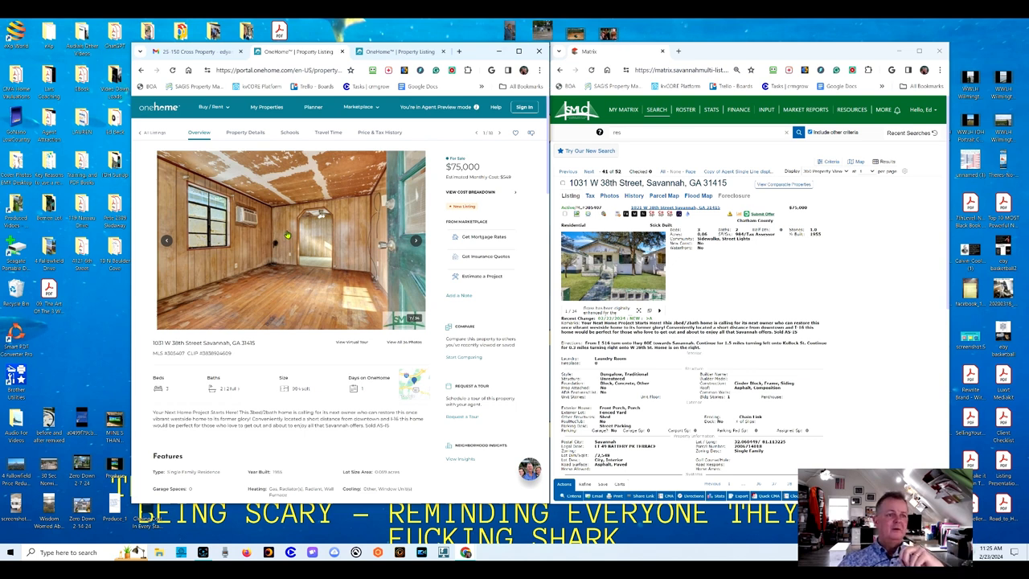
Page the OneHome carousel through the interior room and bathroom photos
{"action": "left_click", "coordinate": [416, 240]}
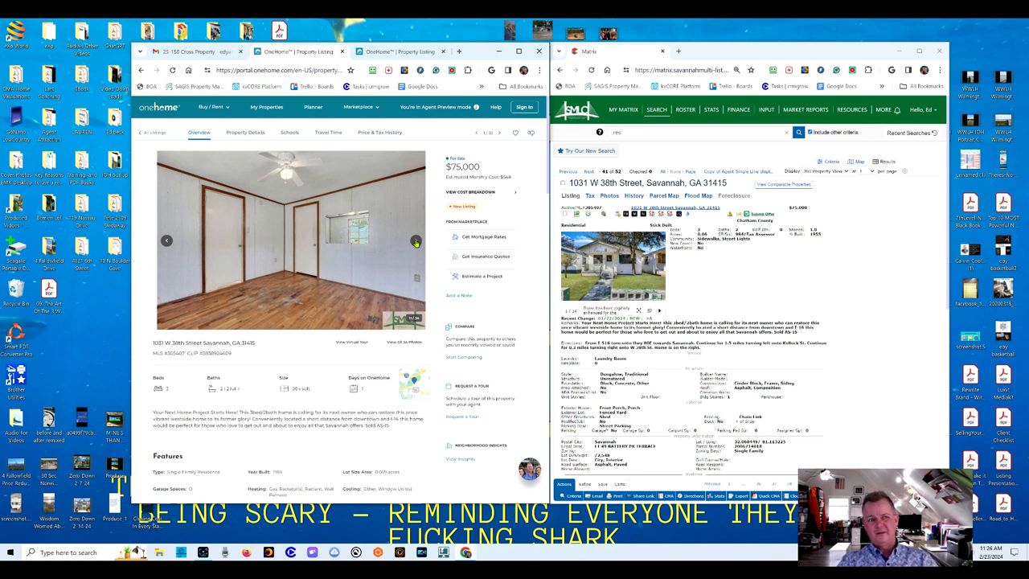
{"action": "left_click", "coordinate": [417, 241]}
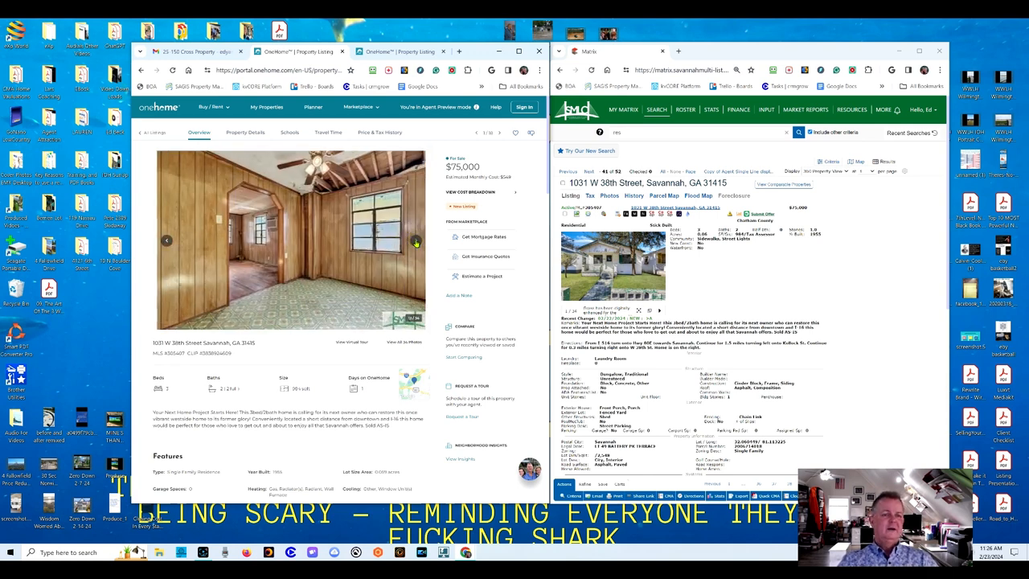
{"action": "left_click", "coordinate": [417, 241]}
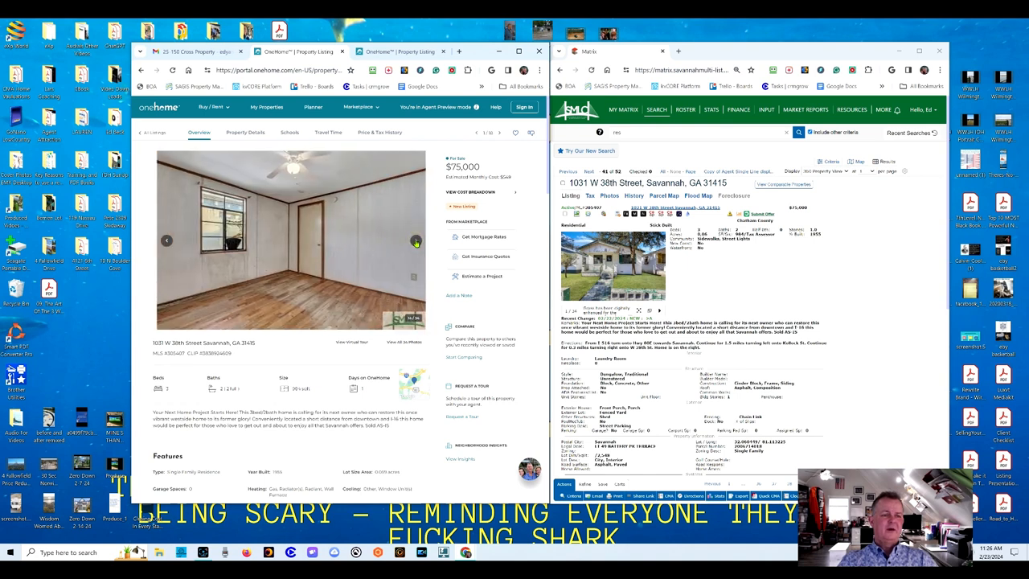
{"action": "left_click", "coordinate": [416, 241]}
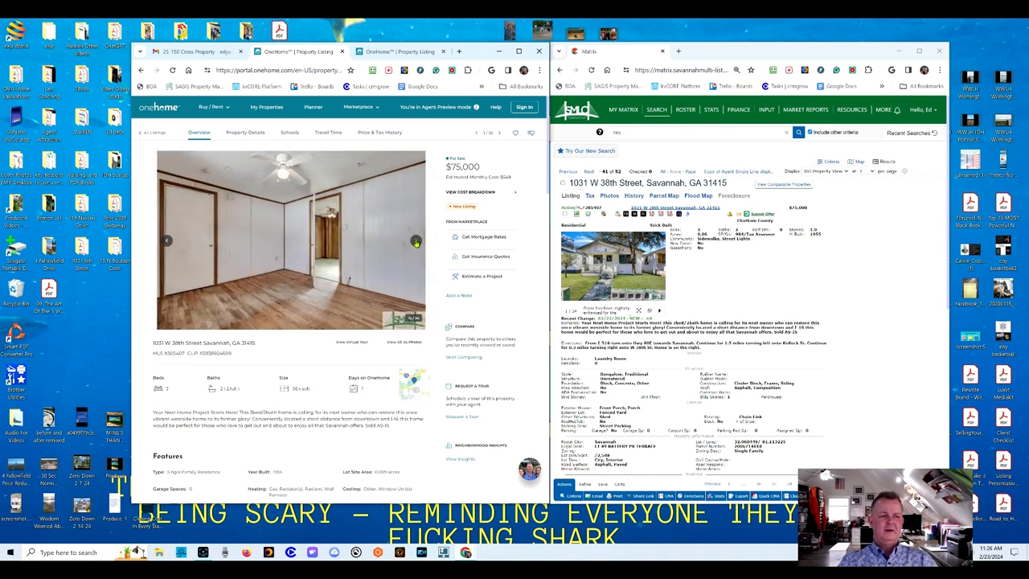
{"action": "left_click", "coordinate": [416, 241]}
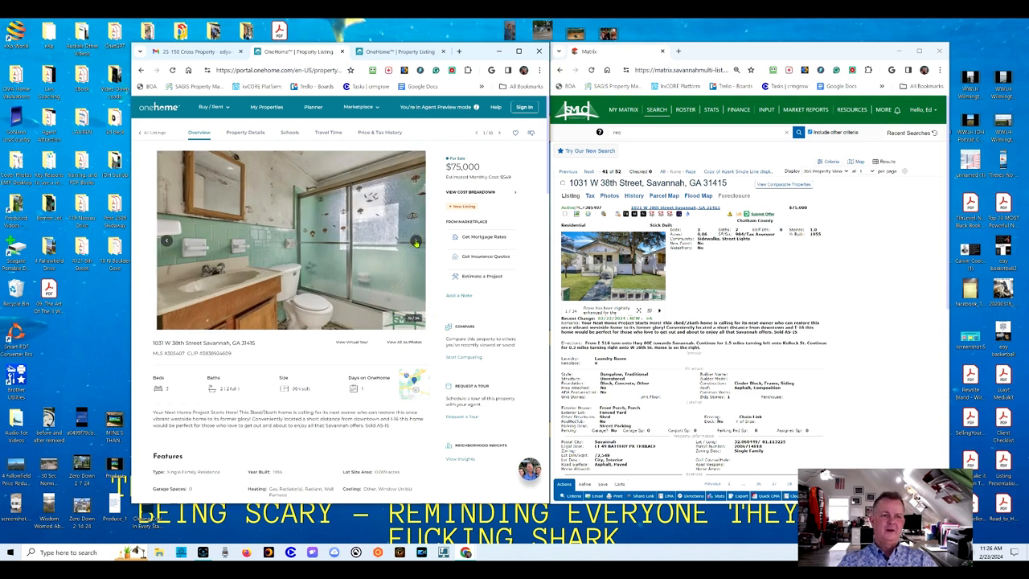
{"action": "mouse_move", "coordinate": [253, 264]}
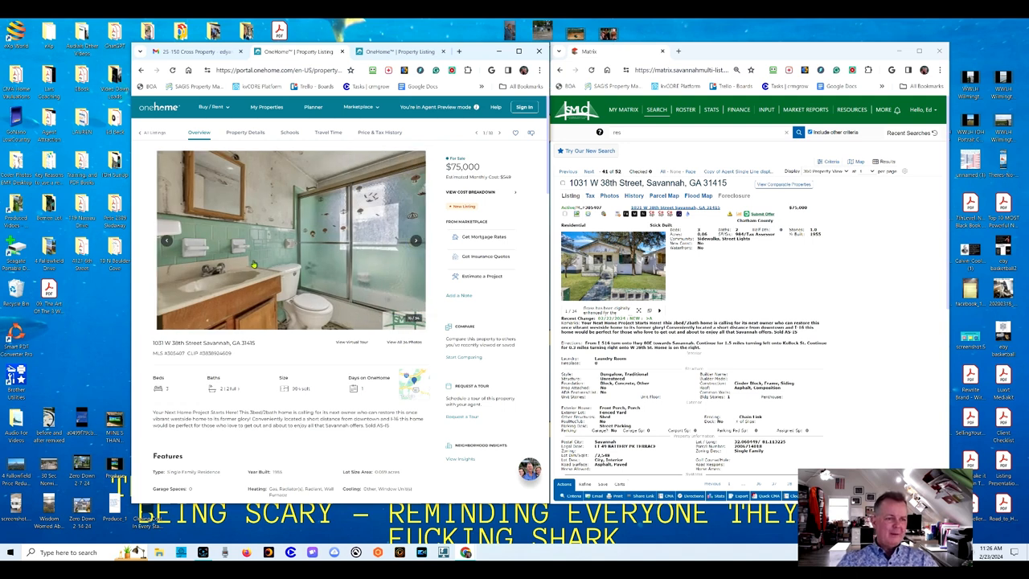
{"action": "mouse_move", "coordinate": [249, 291]}
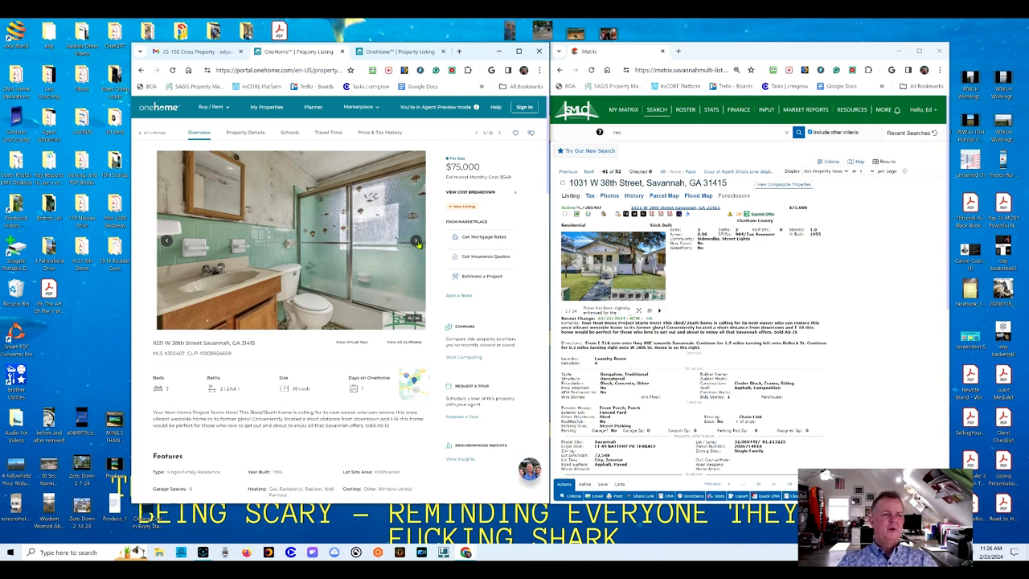
{"action": "left_click", "coordinate": [416, 241]}
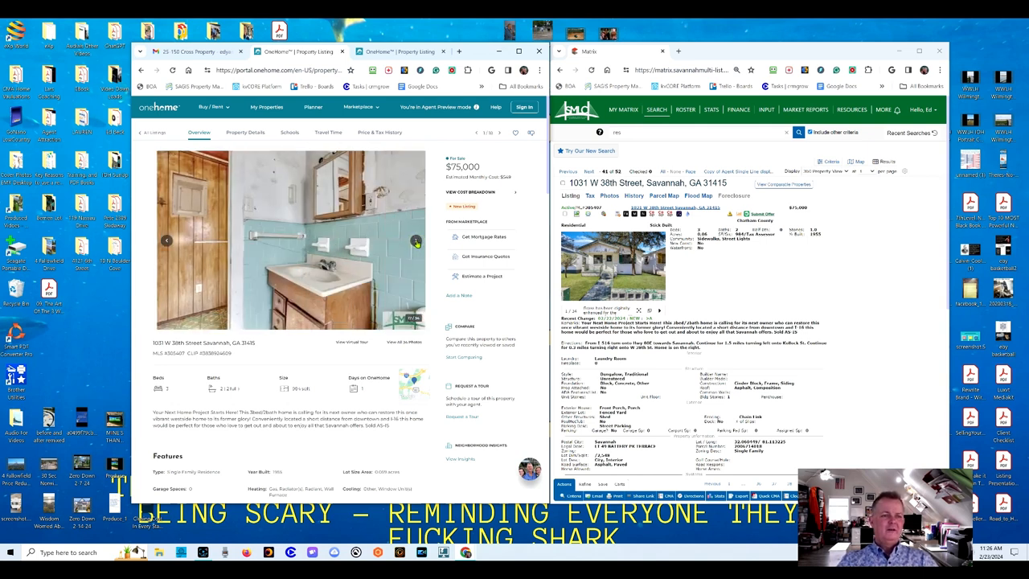
{"action": "left_click", "coordinate": [415, 241]}
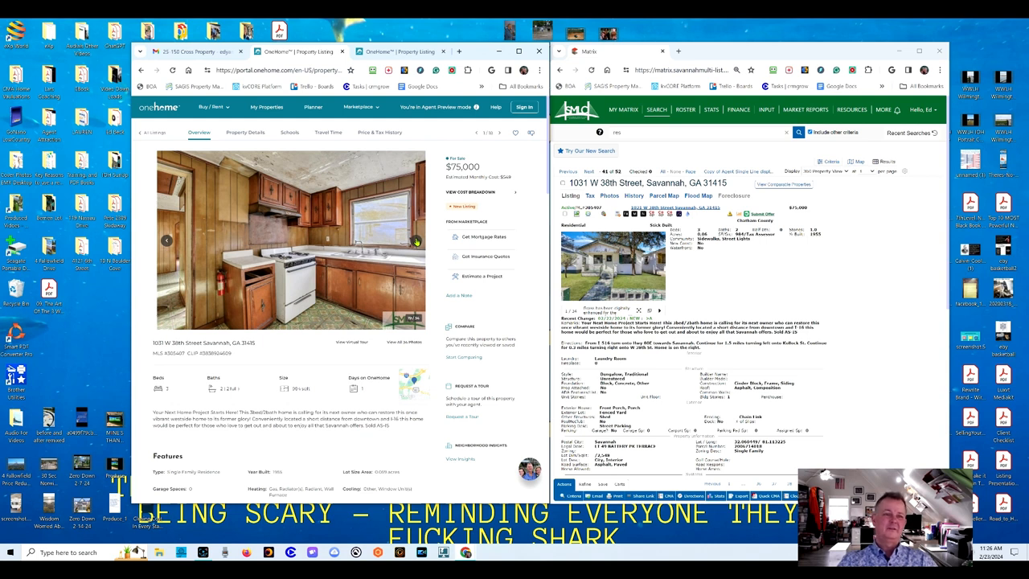
Continue past the kitchen photos through the remaining rooms to the exterior shots
{"action": "left_click", "coordinate": [416, 241]}
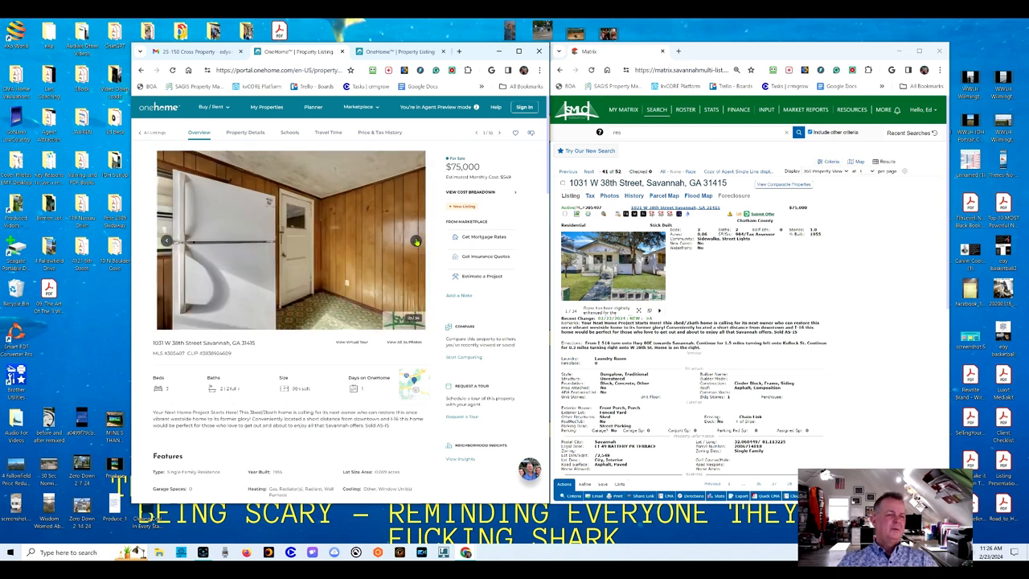
{"action": "left_click", "coordinate": [417, 241]}
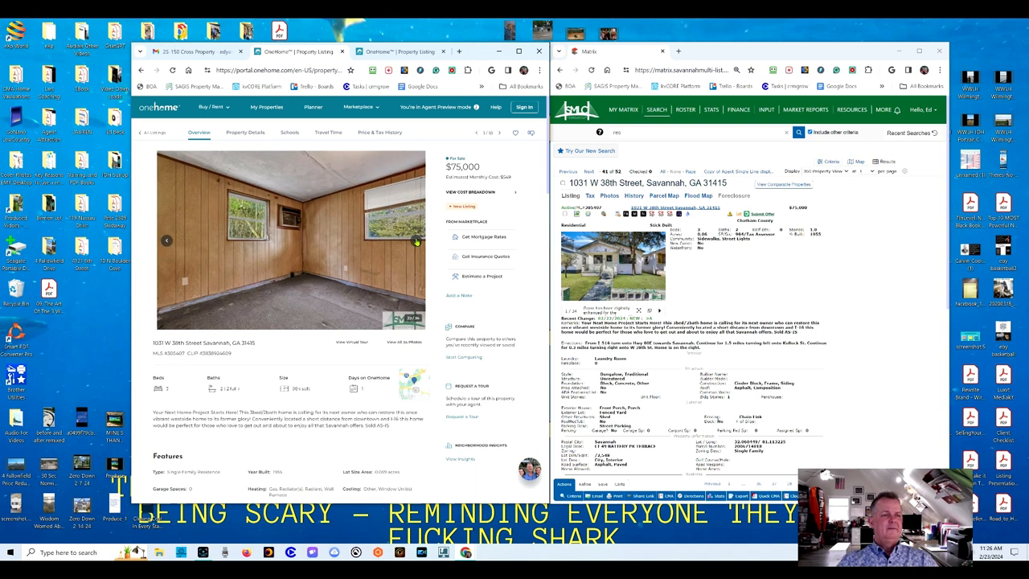
{"action": "left_click", "coordinate": [415, 241]}
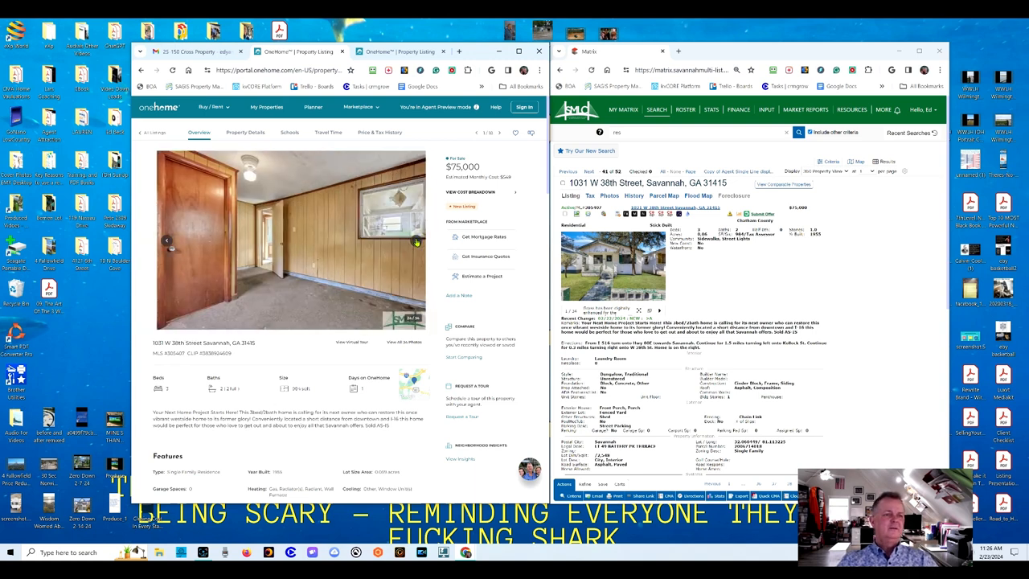
{"action": "left_click", "coordinate": [415, 240]}
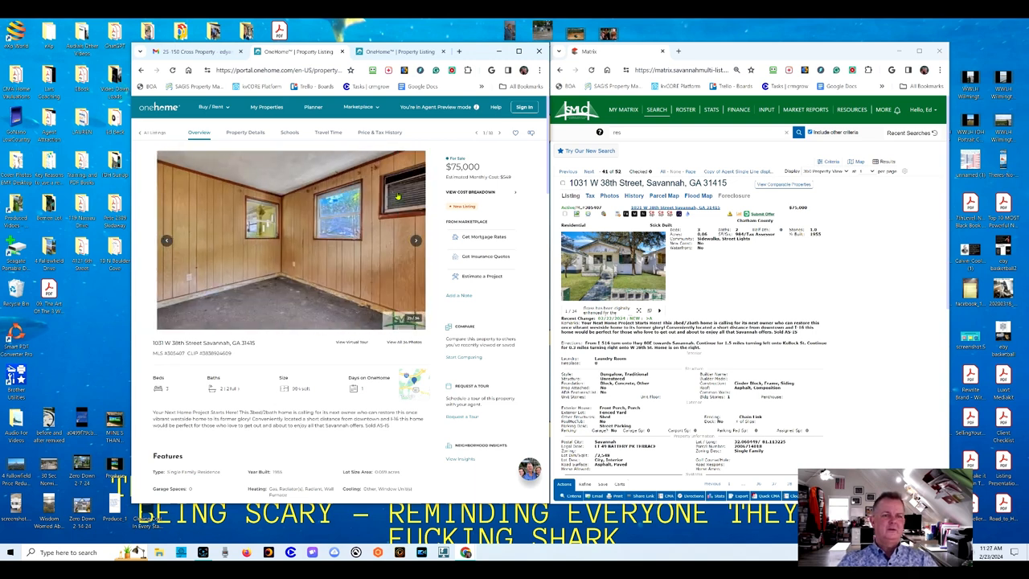
{"action": "left_click", "coordinate": [416, 241]}
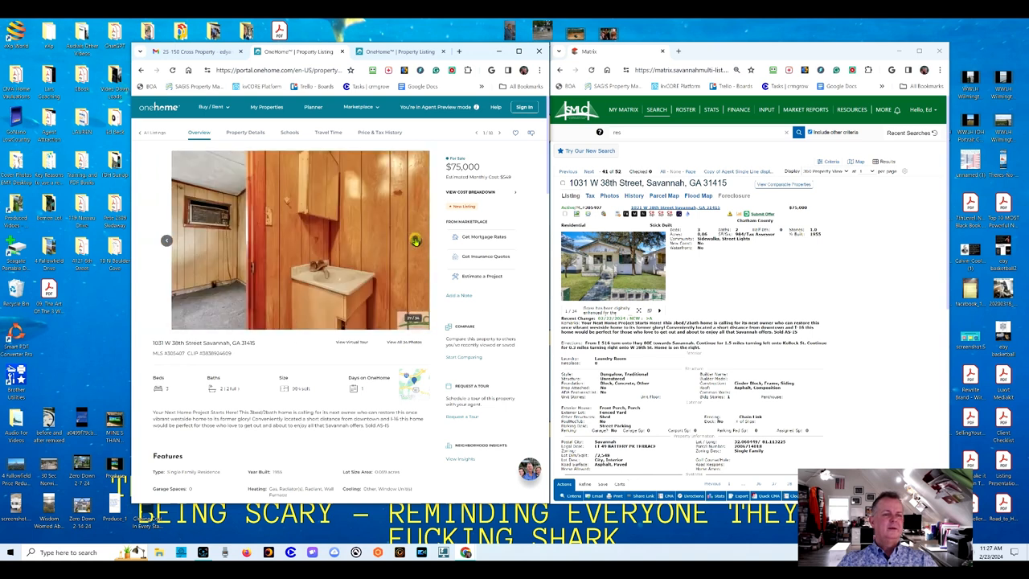
{"action": "left_click", "coordinate": [417, 241]}
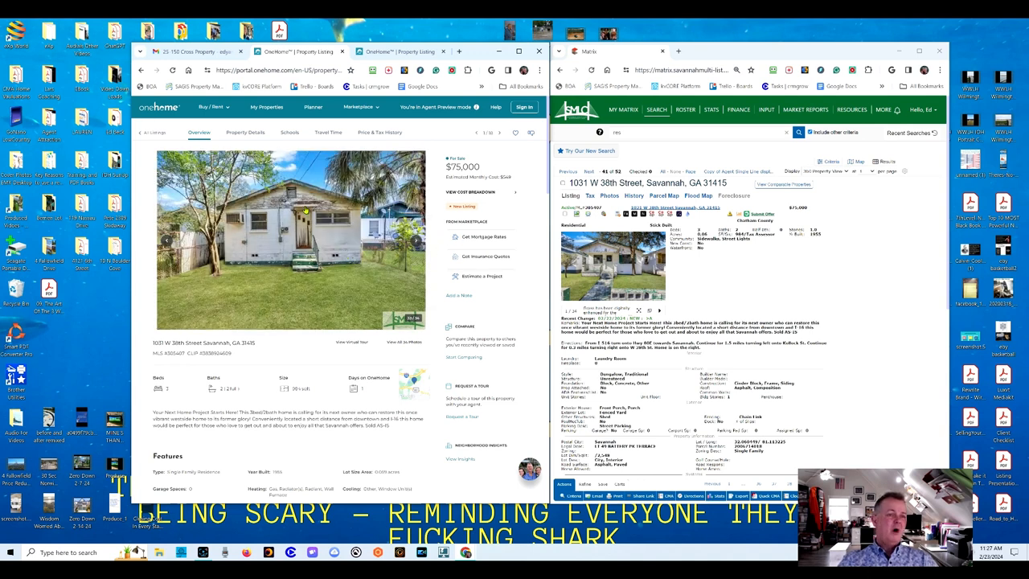
{"action": "left_click", "coordinate": [414, 240]}
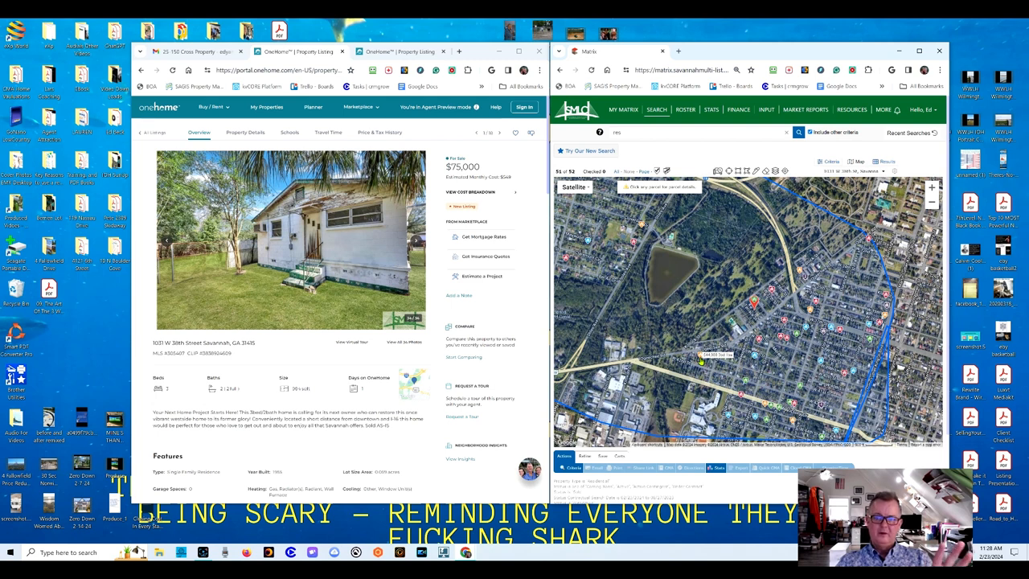
{"action": "mouse_move", "coordinate": [507, 171]}
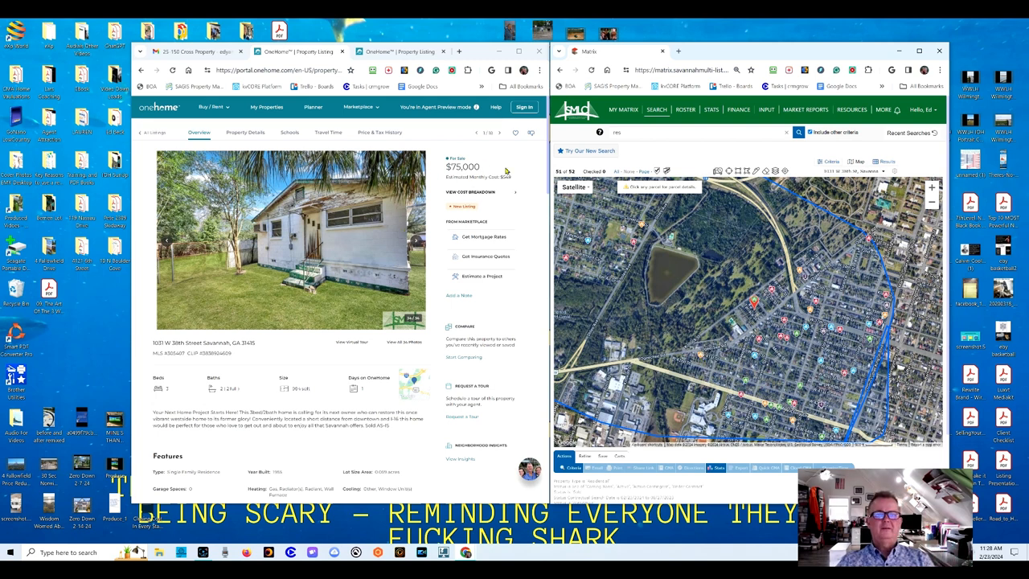
{"action": "mouse_move", "coordinate": [285, 351]}
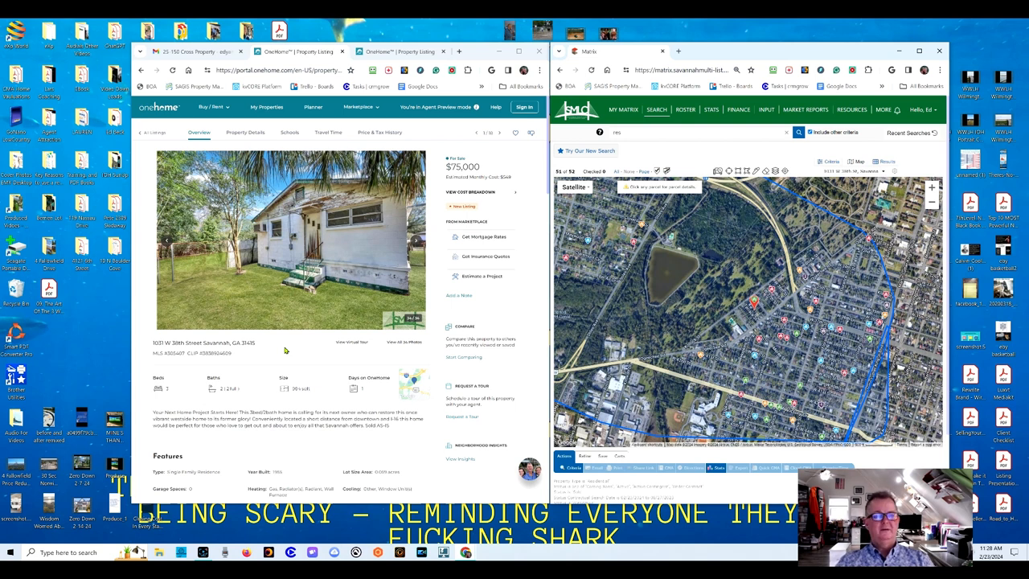
{"action": "mouse_move", "coordinate": [289, 242]}
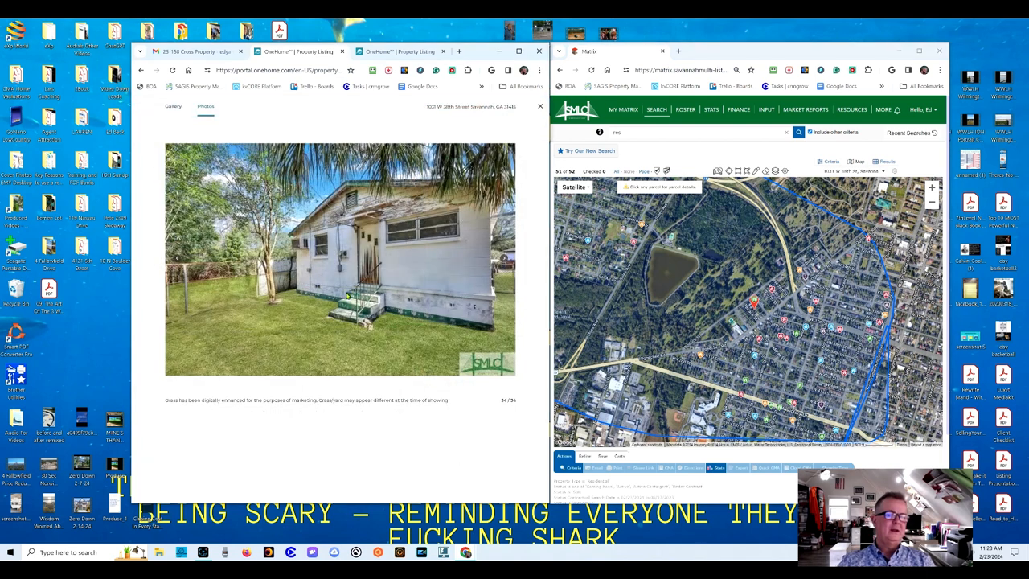
{"action": "mouse_move", "coordinate": [344, 255]}
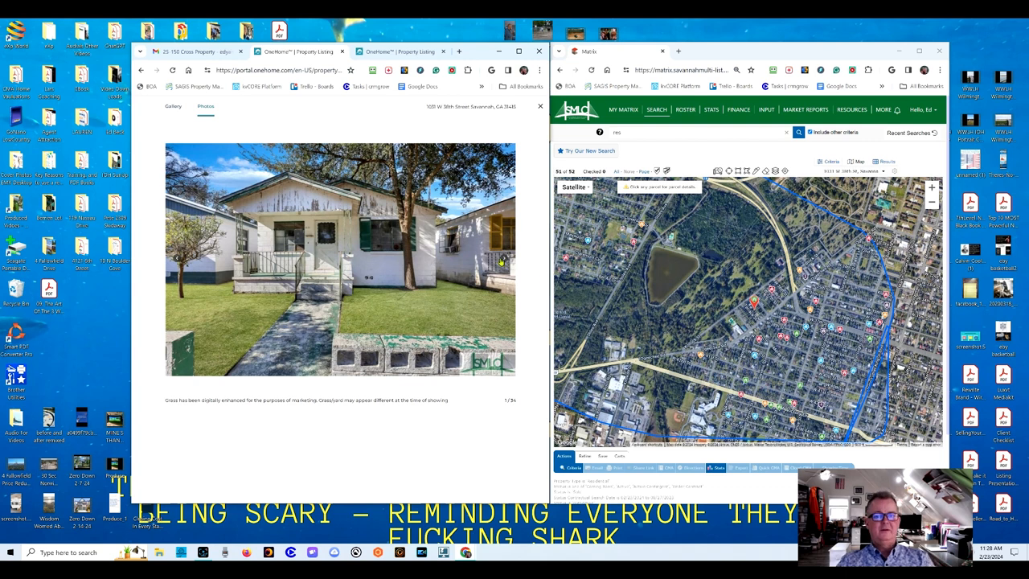
Advance the full-size gallery through exterior photos, wrapping around to the porch close-up
{"action": "left_click", "coordinate": [498, 260]}
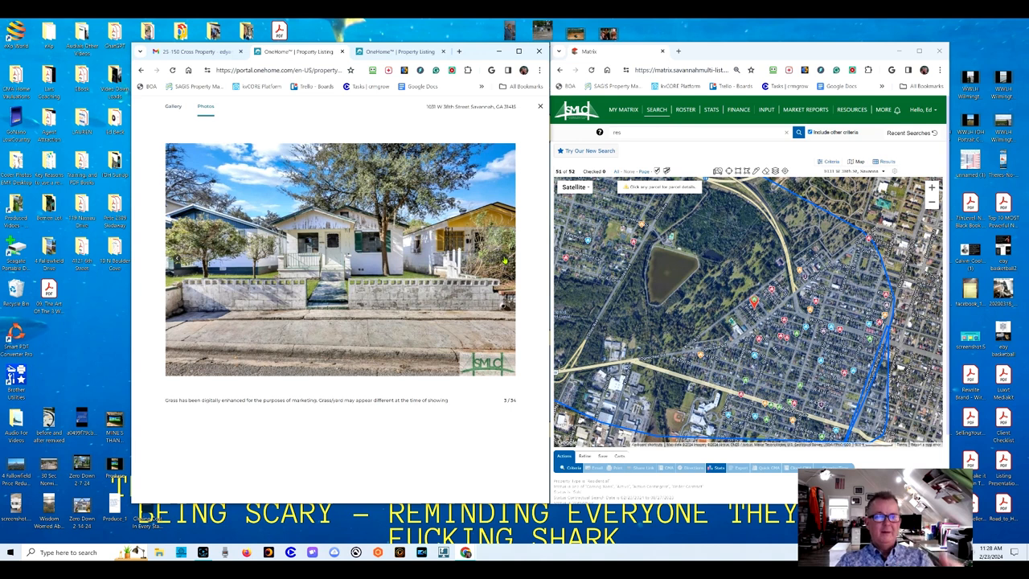
{"action": "left_click", "coordinate": [507, 261]}
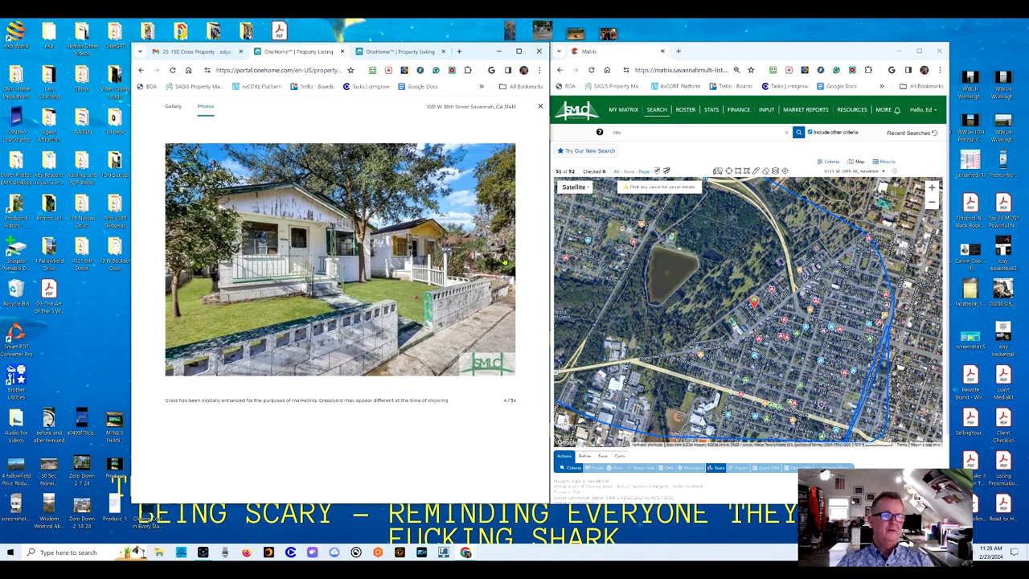
{"action": "left_click", "coordinate": [505, 258]}
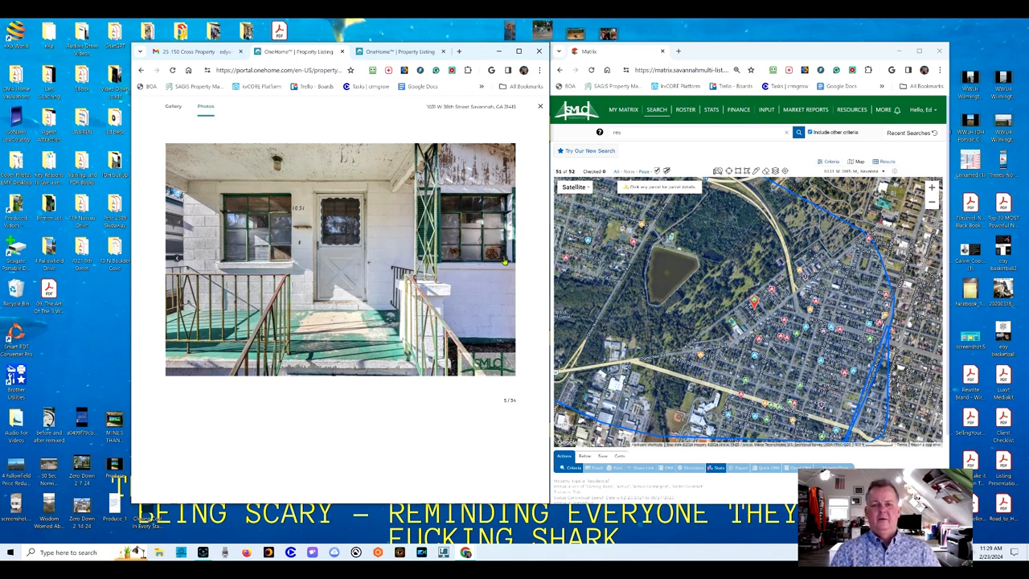
{"action": "mouse_move", "coordinate": [484, 286]}
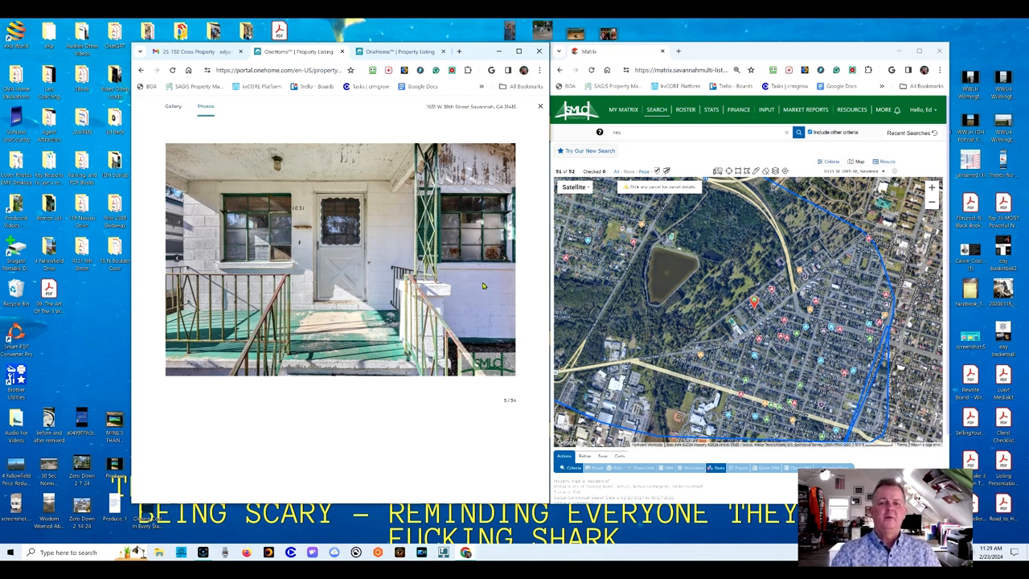